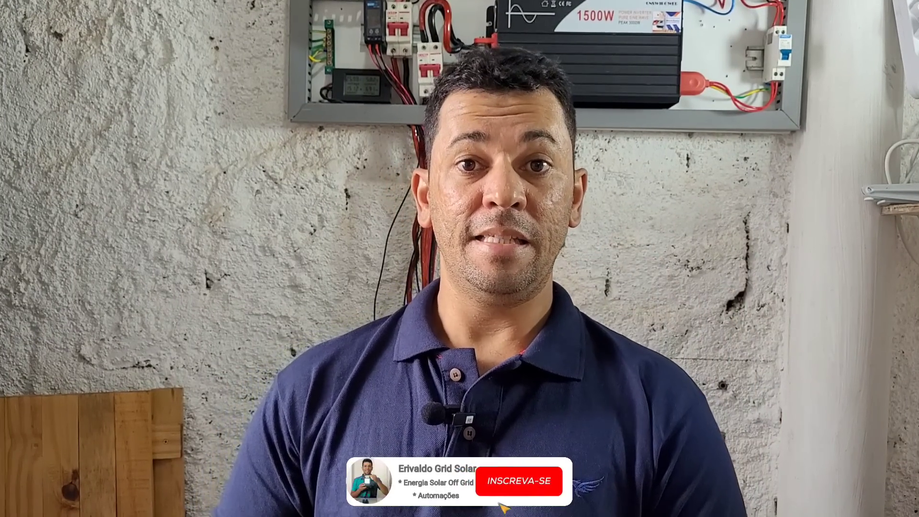
left_click(518, 480)
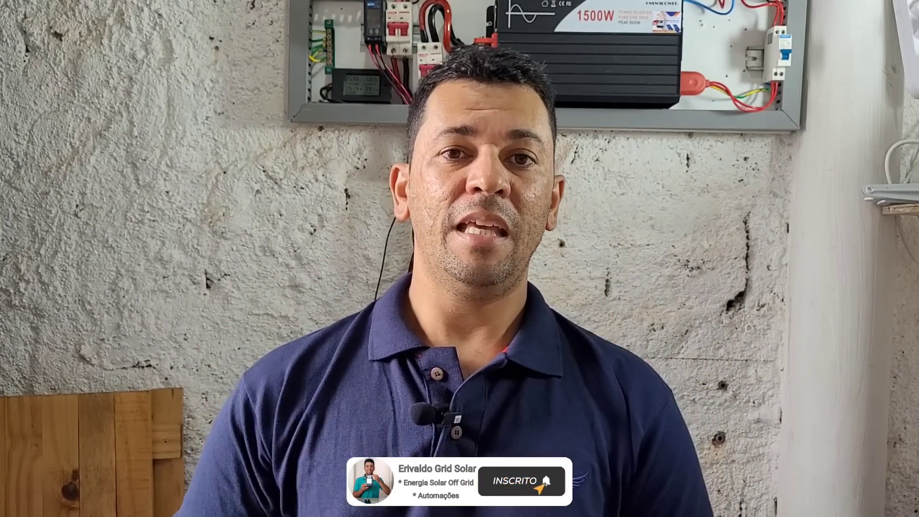